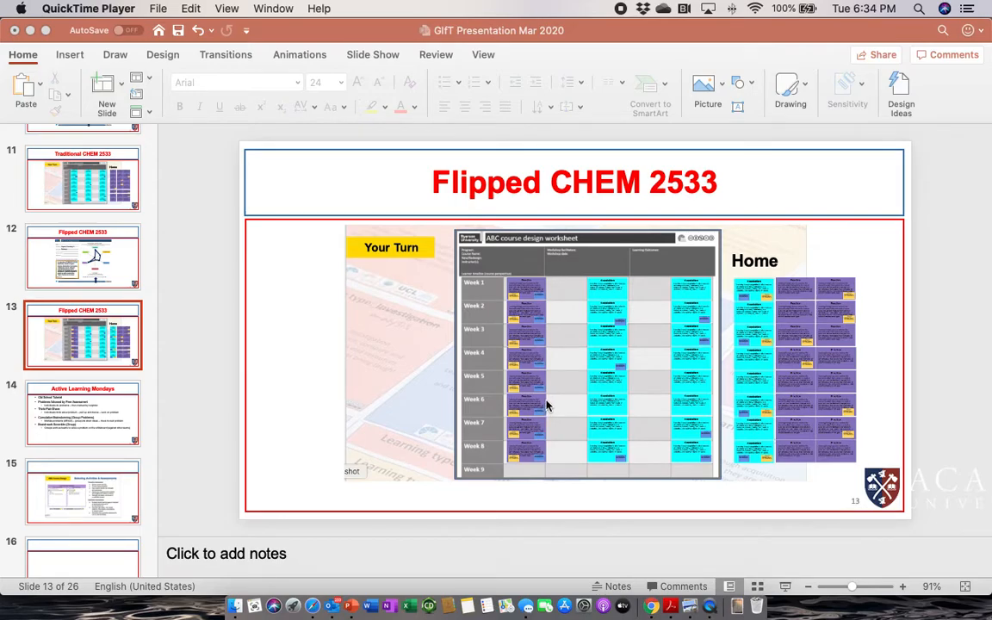
mouse_move(551, 403)
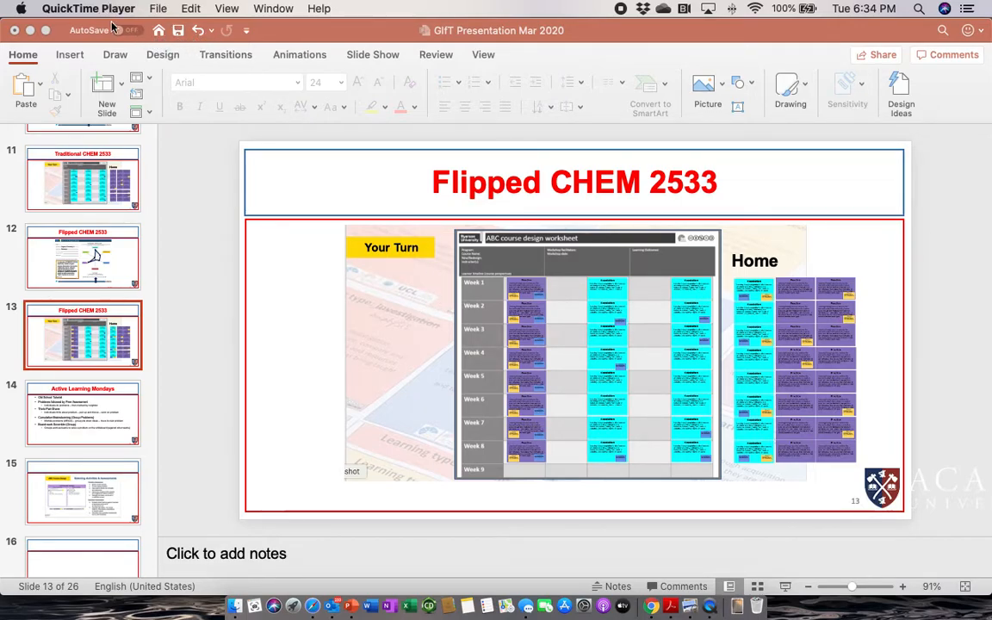
- Show QuickTime Player's New Movie, Audio and Screen Recording choices from File
left_click(158, 8)
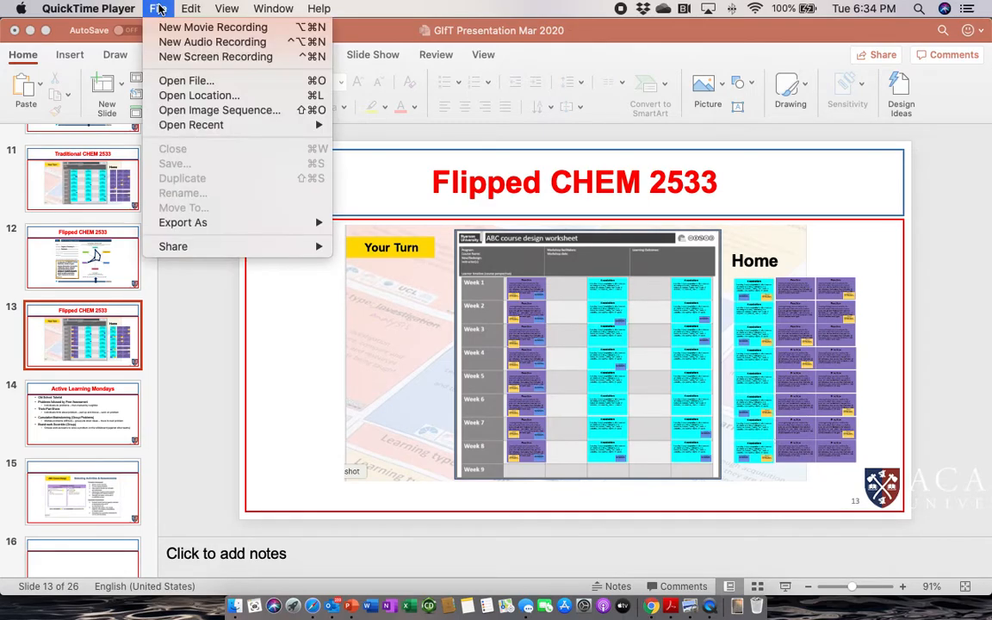
mouse_move(215, 57)
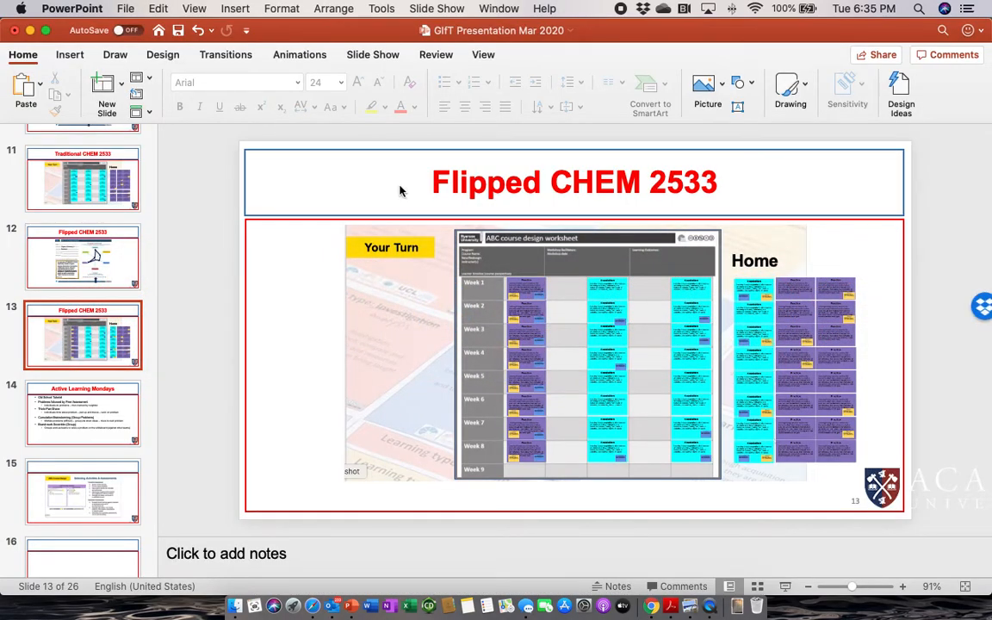
mouse_move(391, 193)
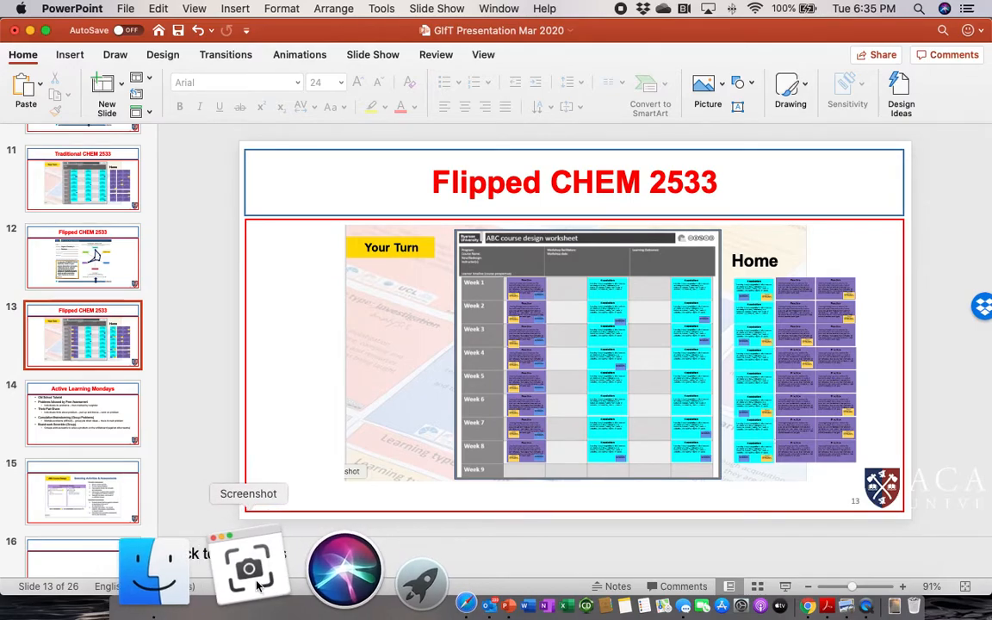
- Launch Screenshot and review its Save to, Timer and thumbnail settings without changing them
left_click(248, 568)
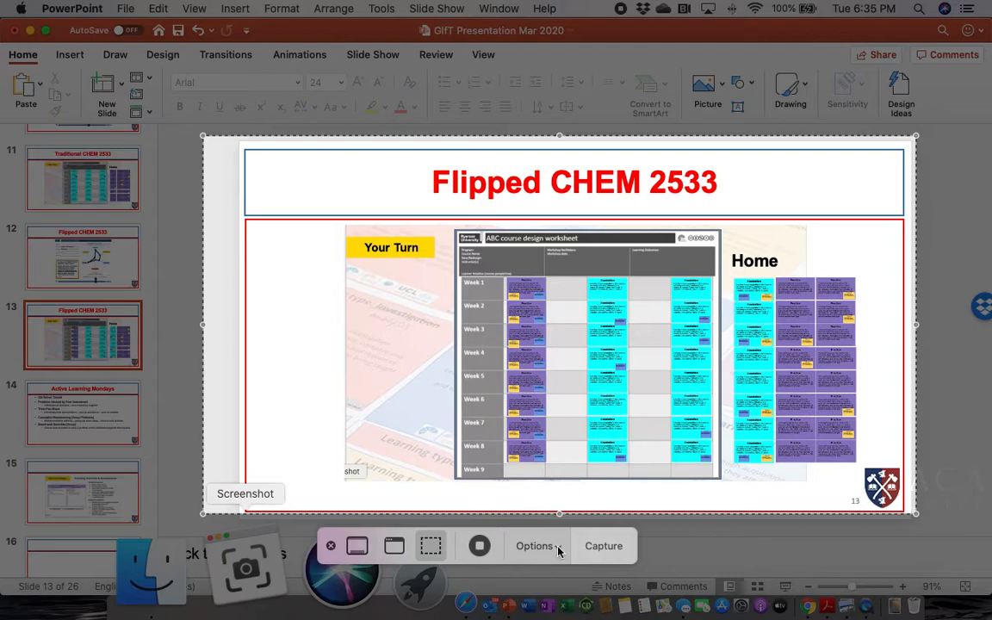
left_click(533, 544)
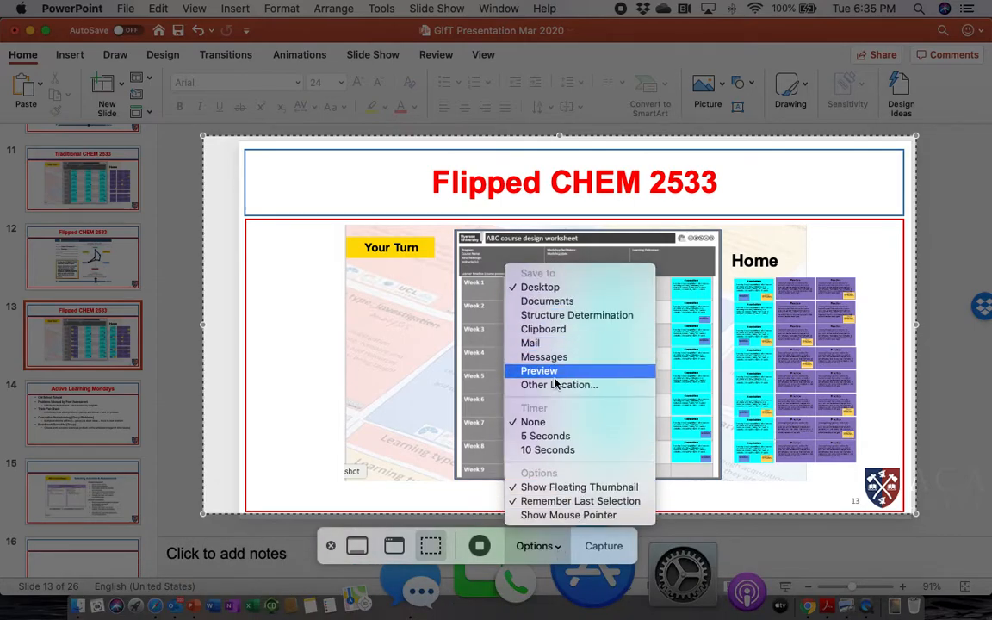
mouse_move(557, 385)
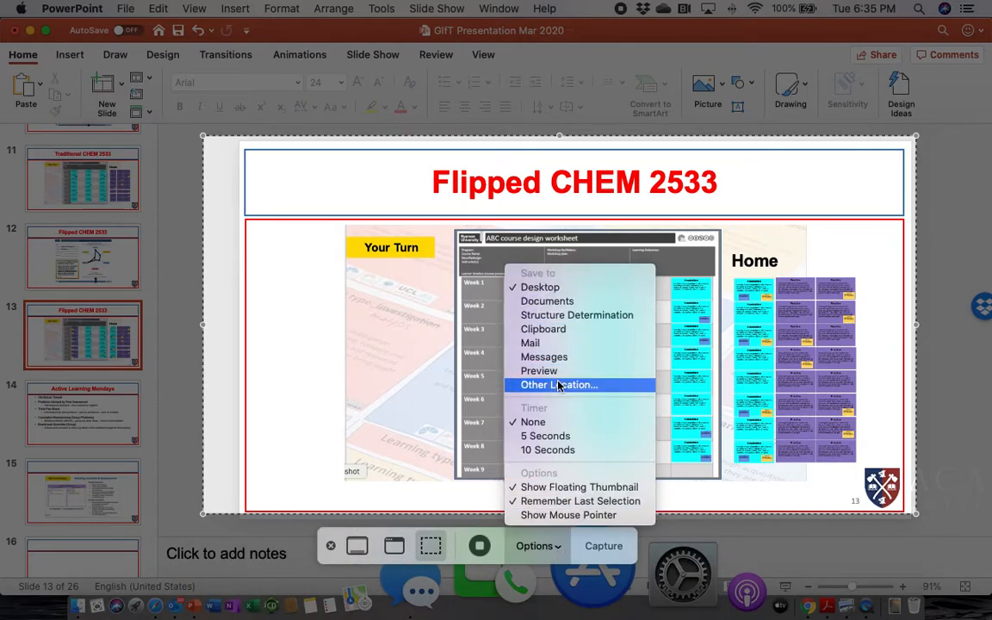
mouse_move(575, 313)
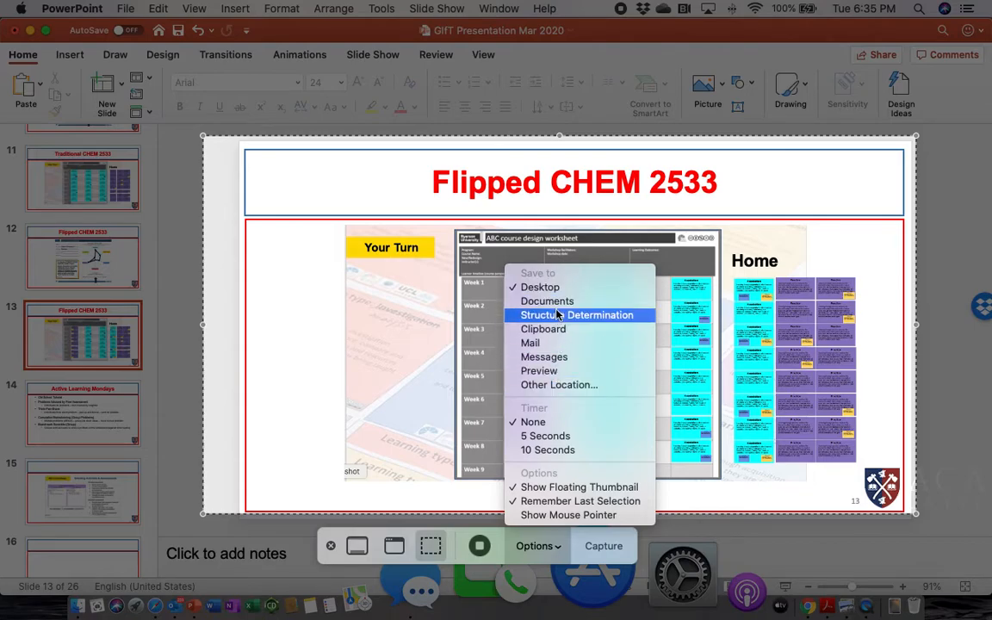
mouse_move(547, 300)
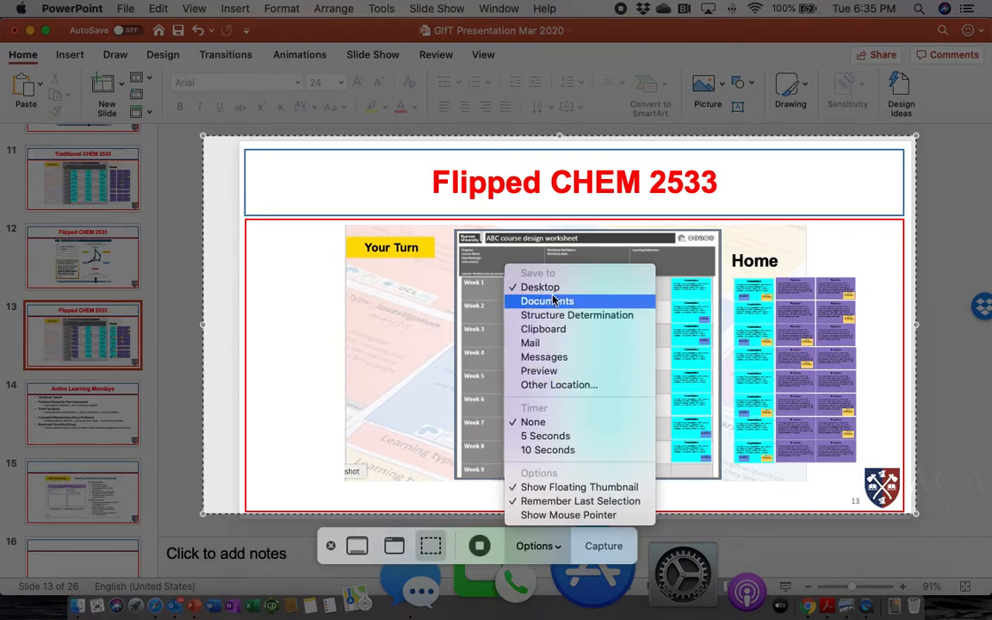
mouse_move(675, 551)
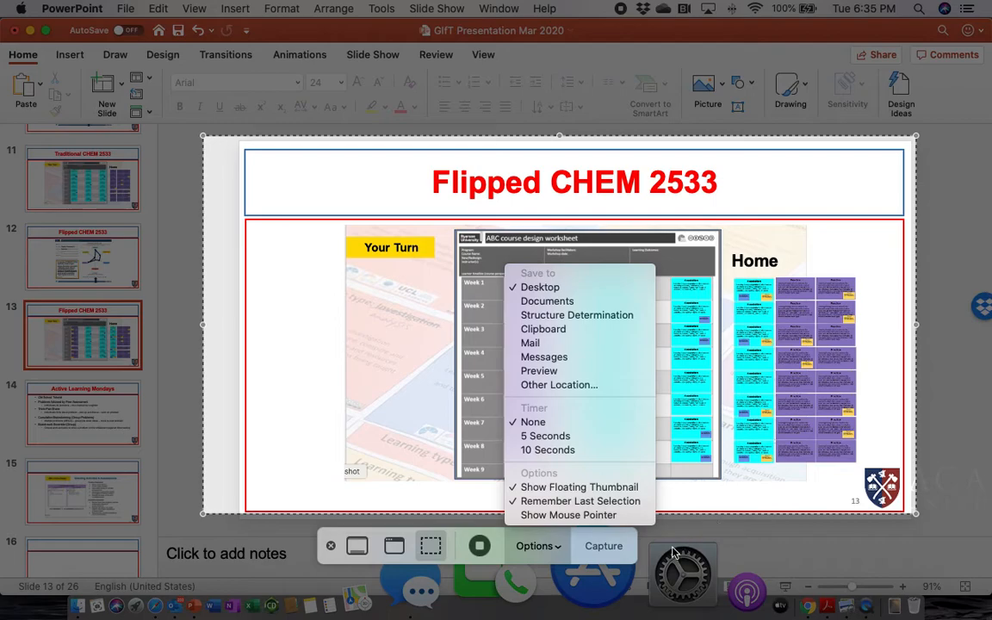
left_click(534, 546)
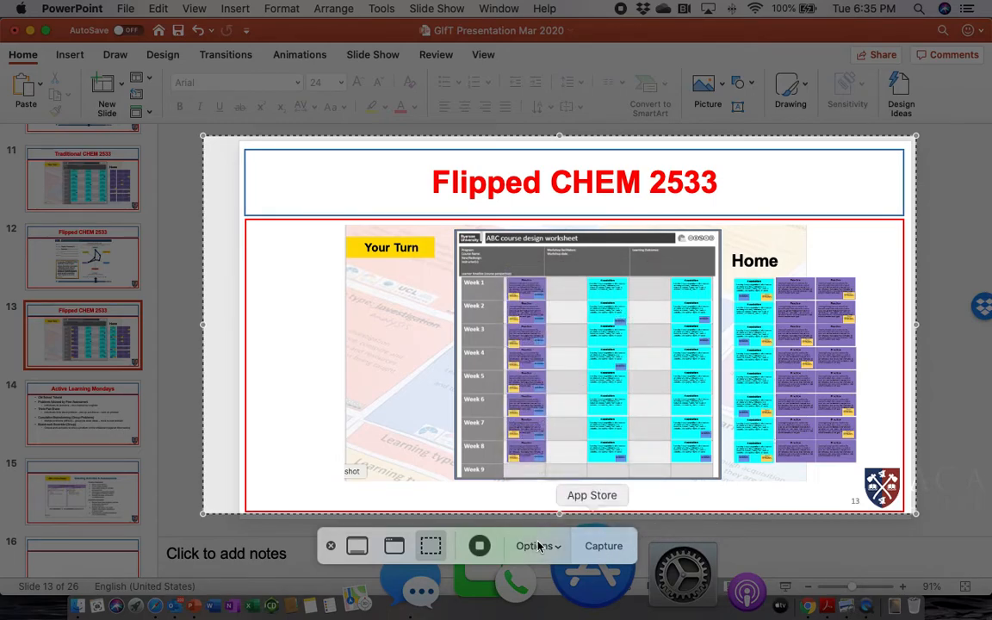
mouse_move(479, 544)
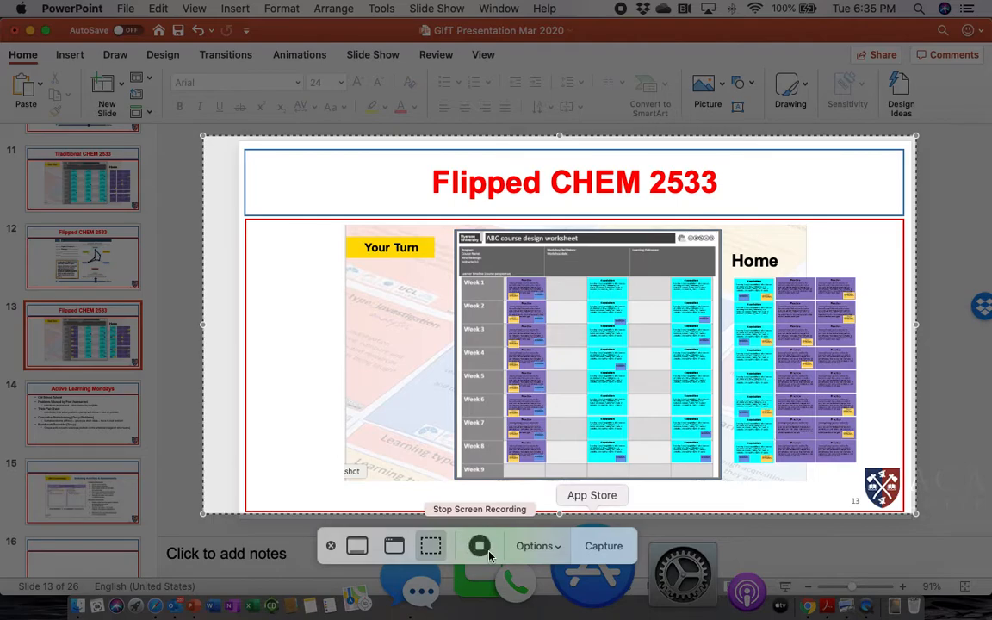
mouse_move(430, 546)
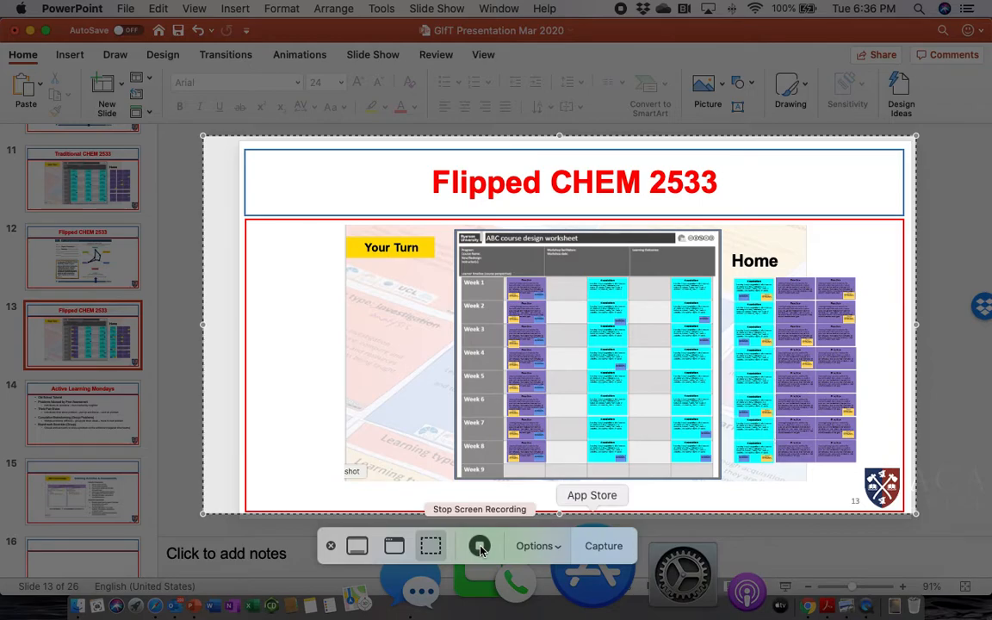
- Begin recording the framed slide area with Record Selected Portion
left_click(479, 544)
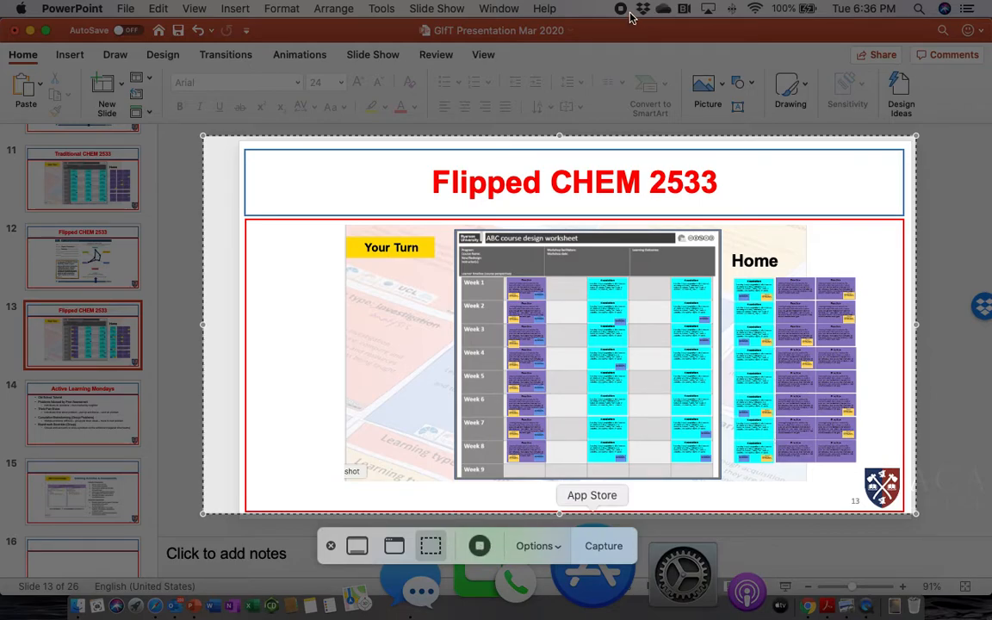